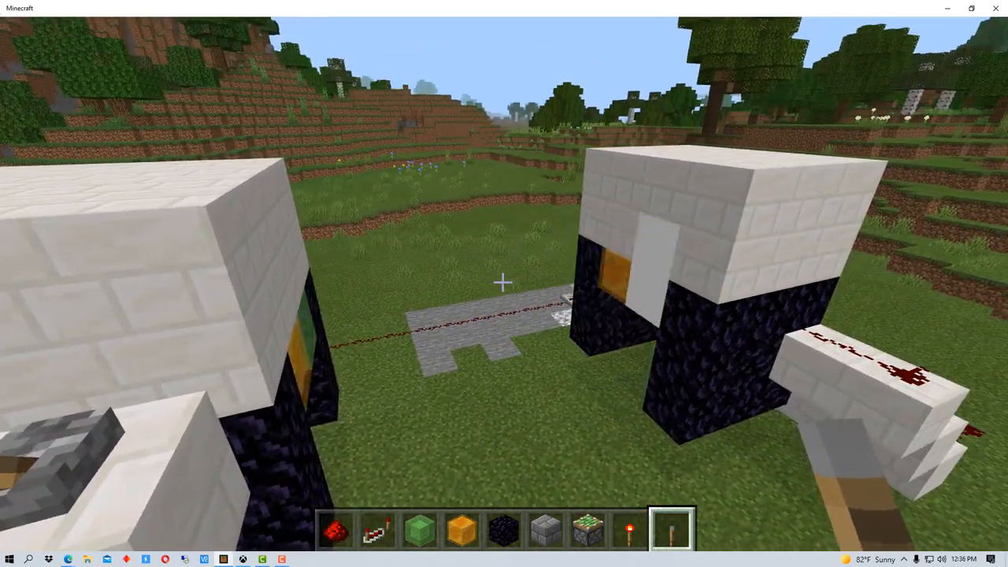
mouse_move(504, 283)
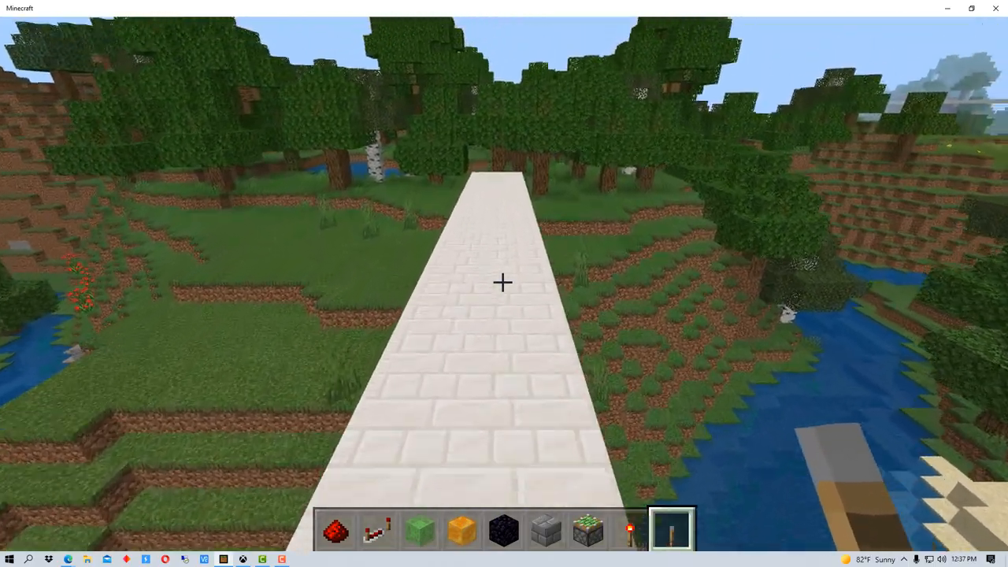
mouse_move(504, 284)
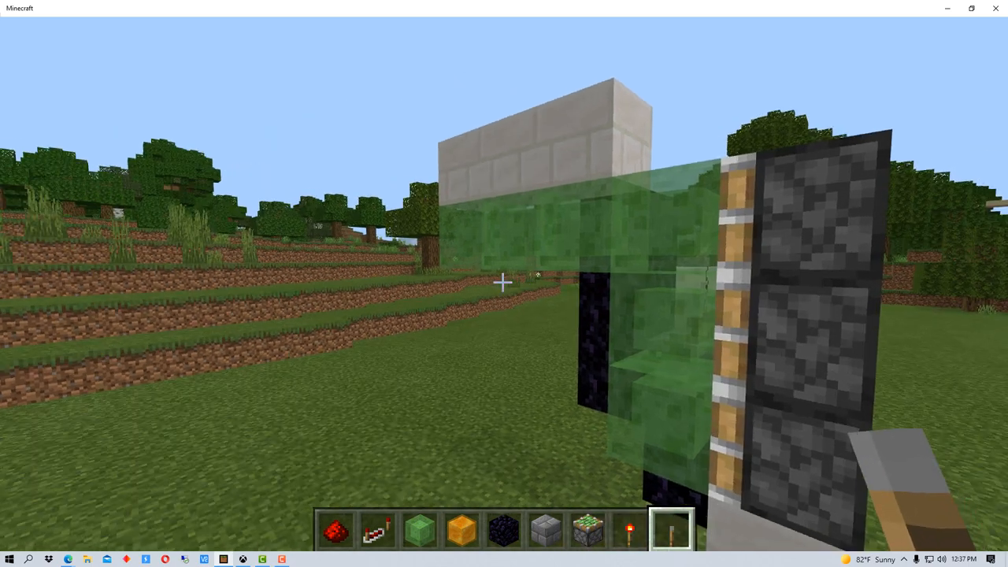
mouse_move(504, 283)
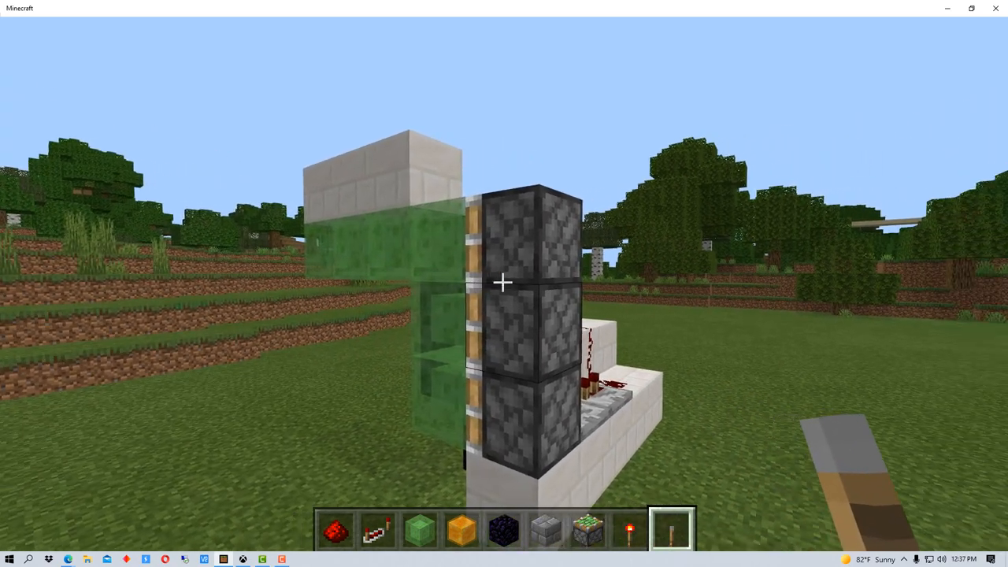
mouse_move(504, 283)
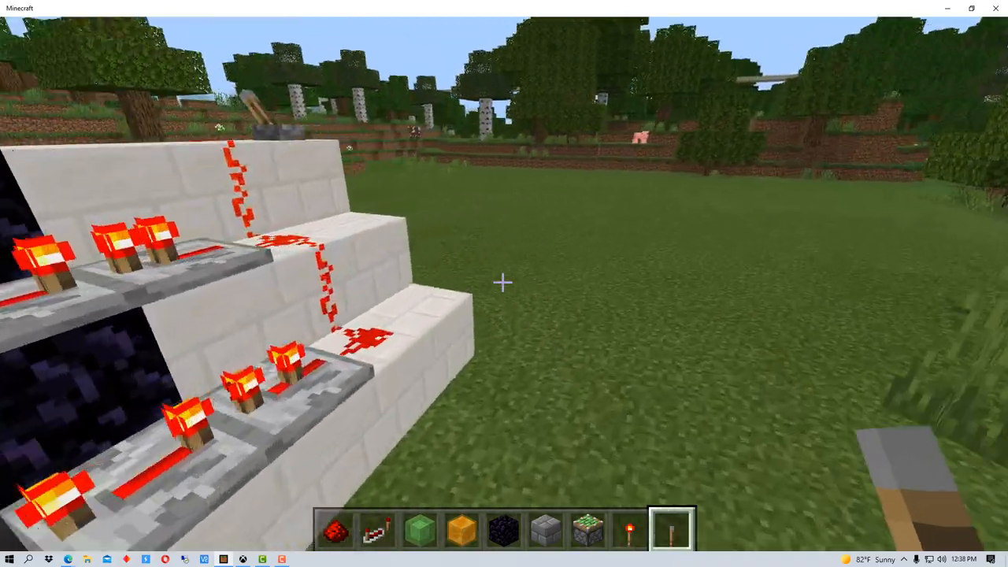
mouse_move(504, 283)
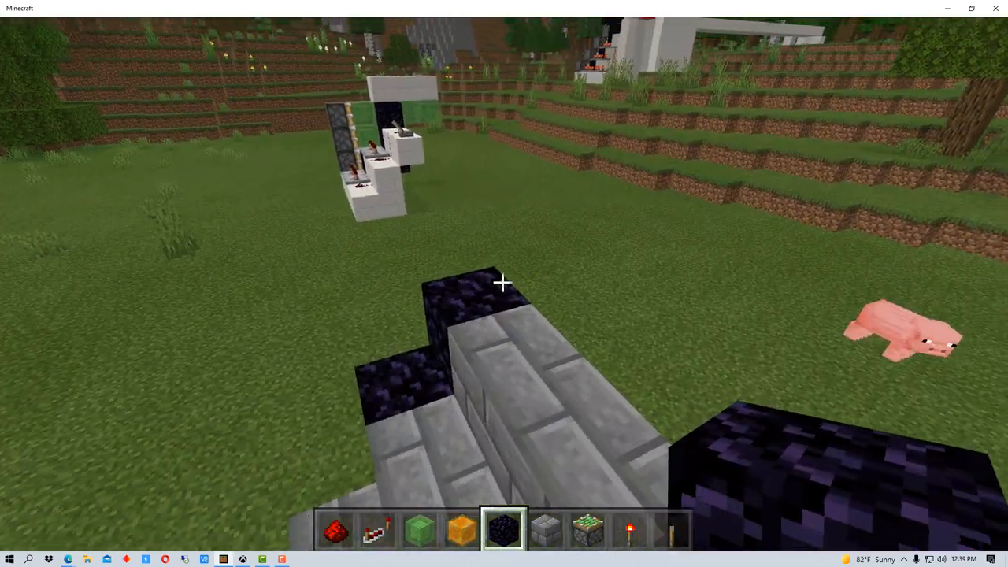
mouse_move(504, 284)
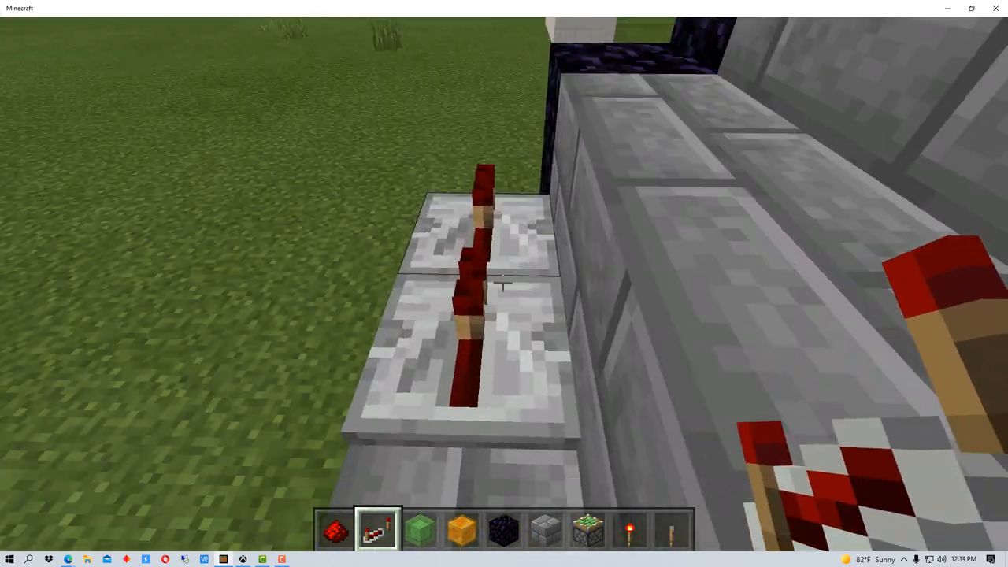
mouse_move(504, 283)
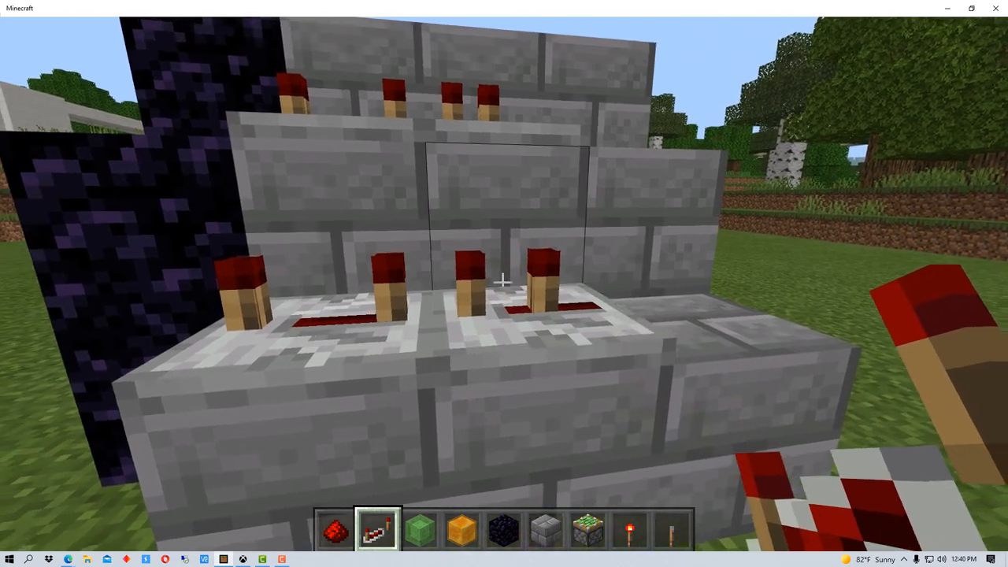
mouse_move(504, 283)
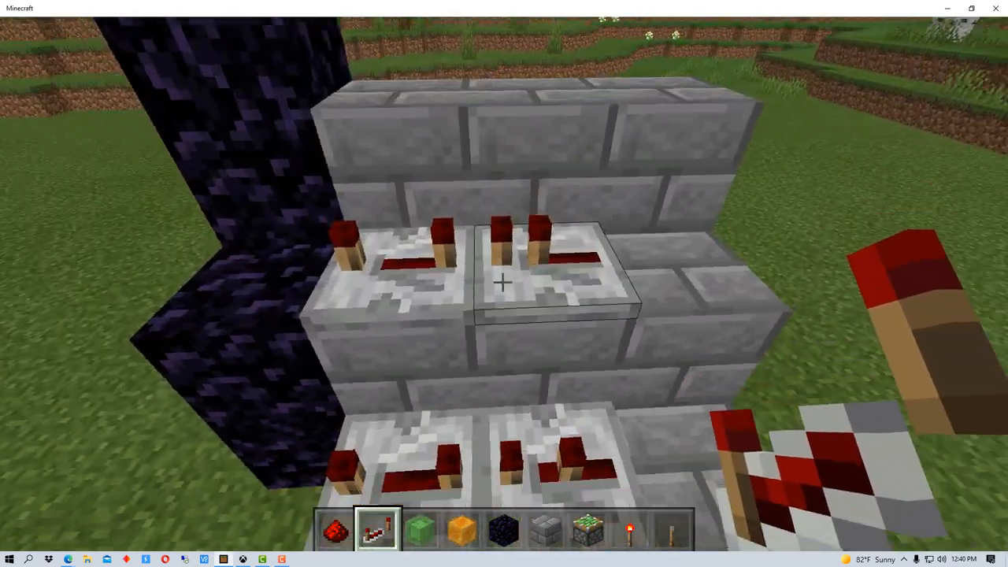
mouse_move(504, 283)
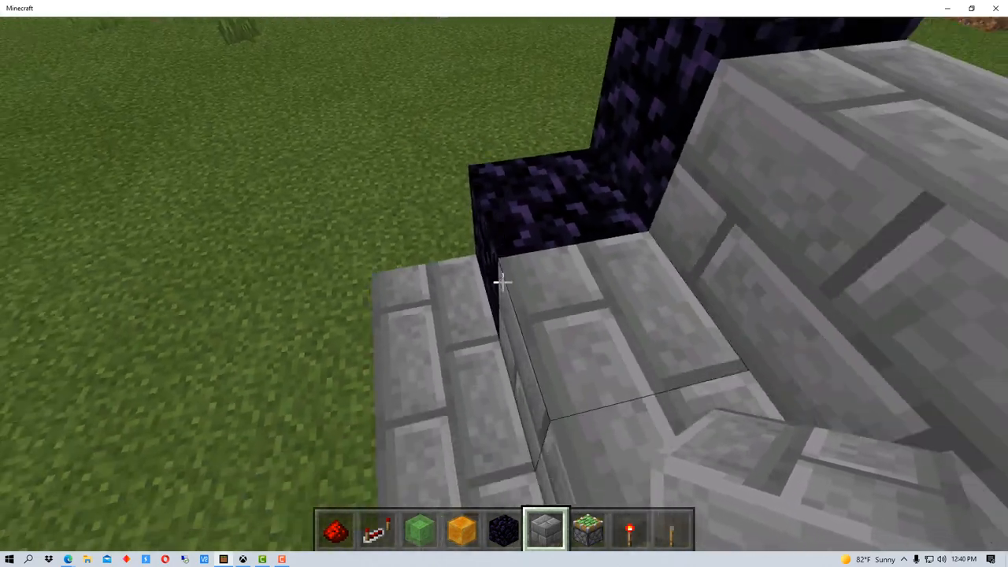
Switch to hotbar slot 2 to place repeaters on the stone brick steps.
key(2)
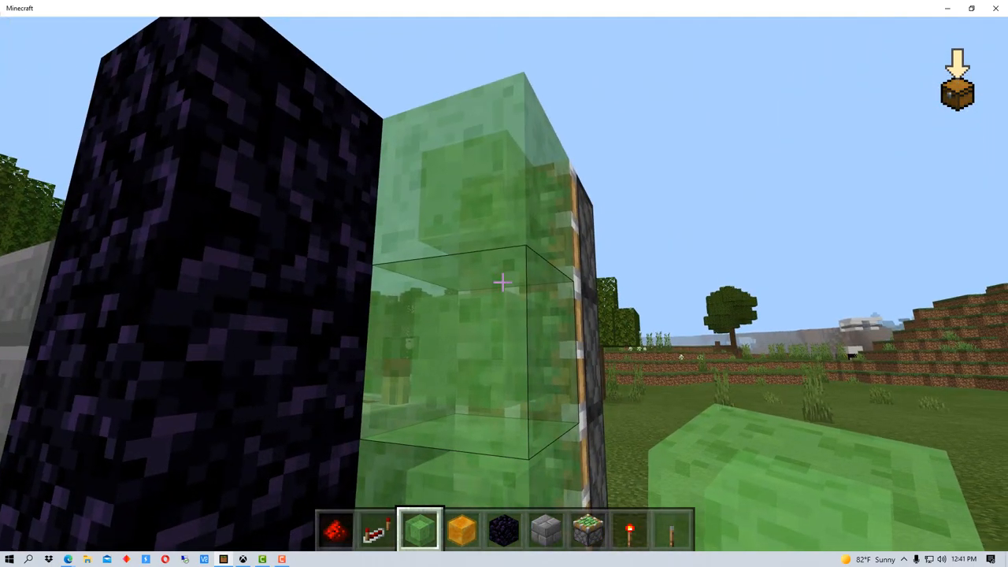
mouse_move(504, 283)
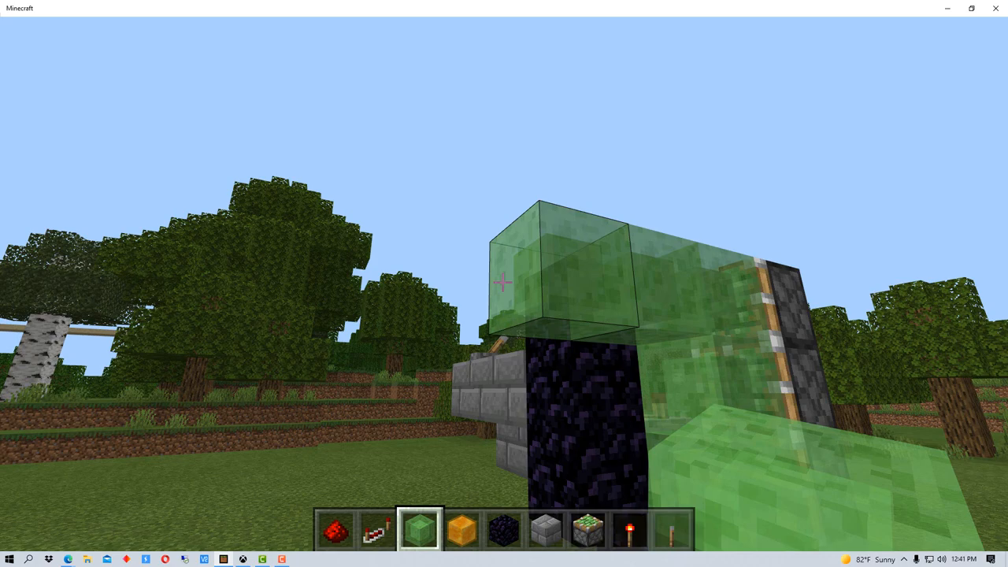
Open the inventory to get slime blocks for the column and overhead row.
key(e)
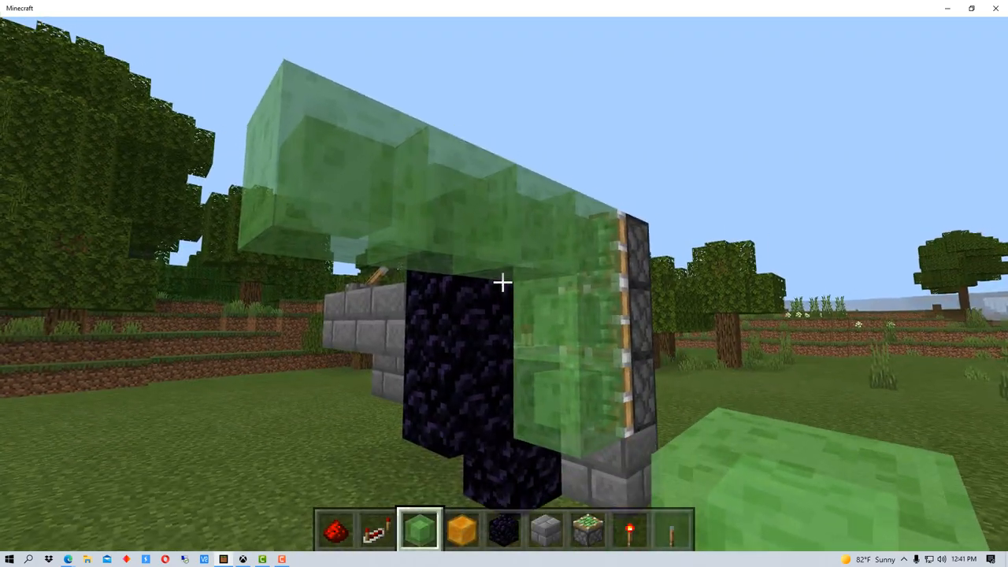
mouse_move(504, 283)
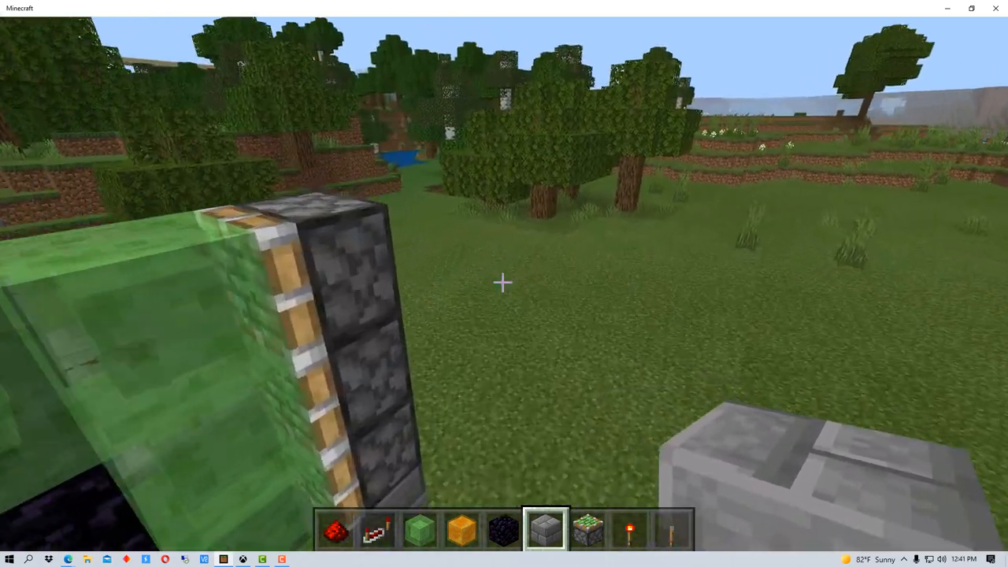
mouse_move(503, 283)
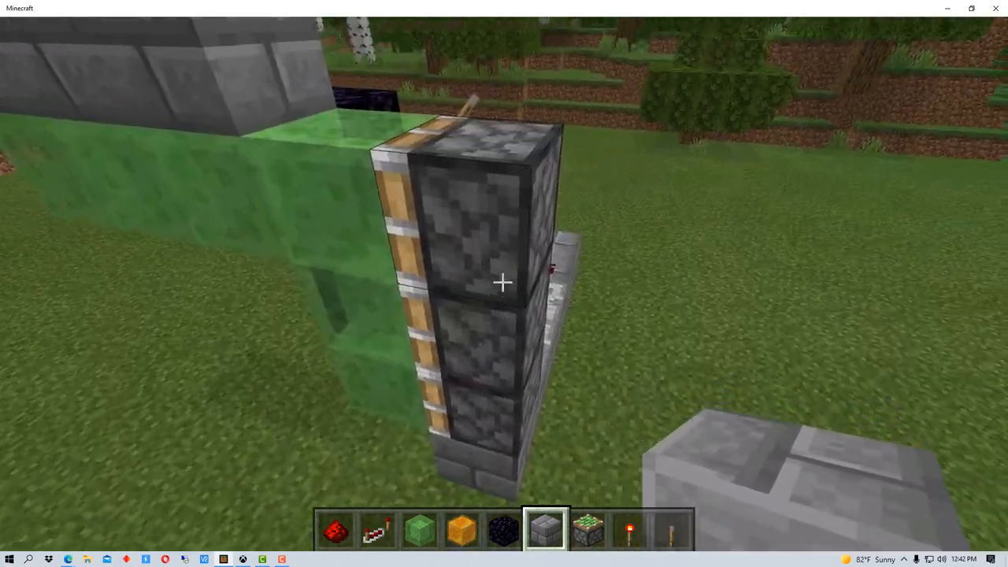
mouse_move(504, 284)
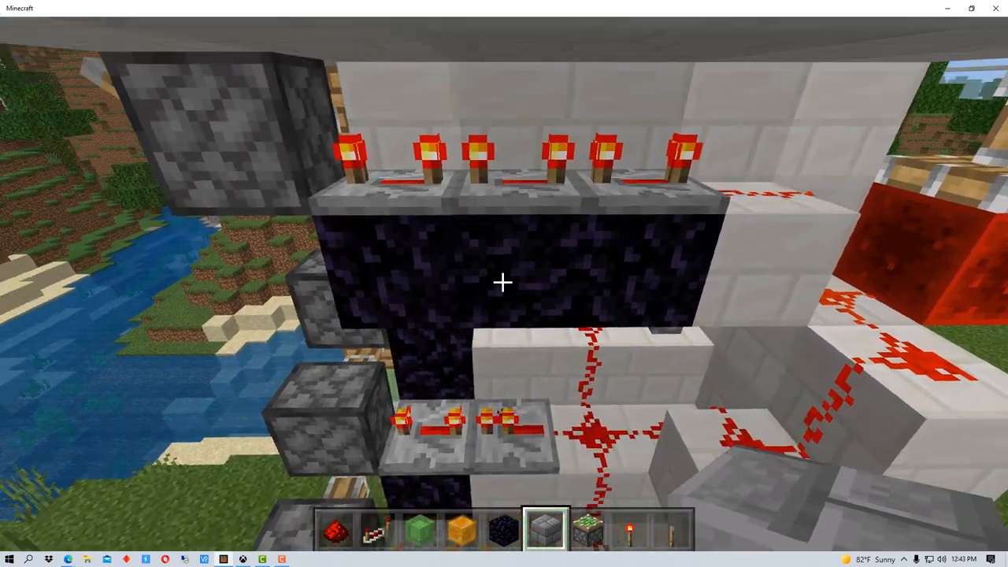
mouse_move(503, 284)
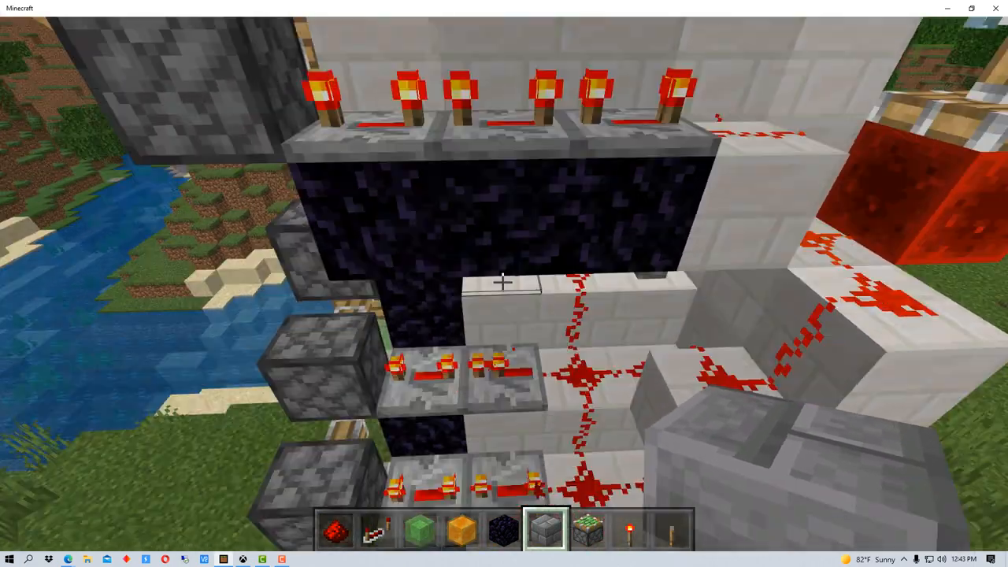
mouse_move(504, 283)
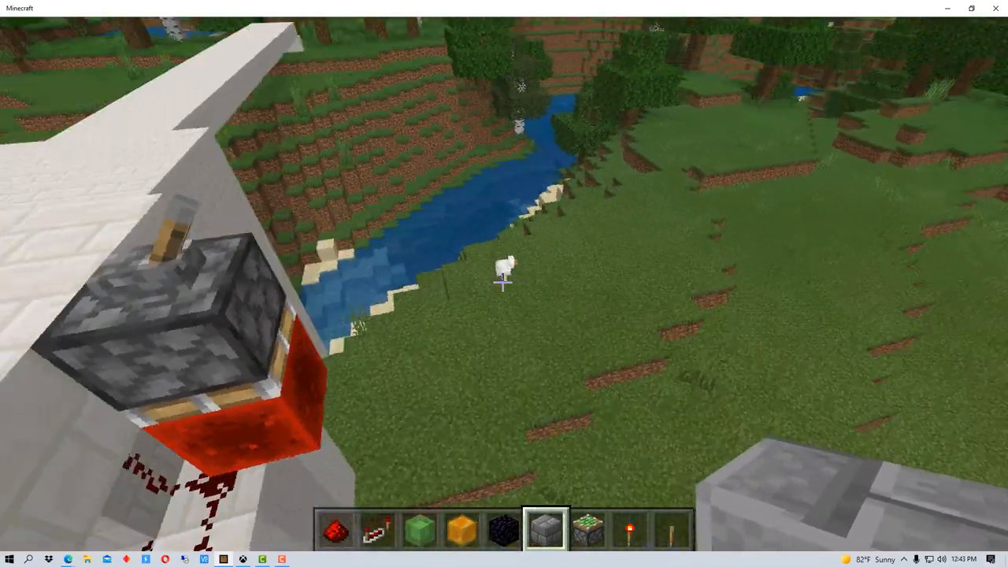
mouse_move(504, 283)
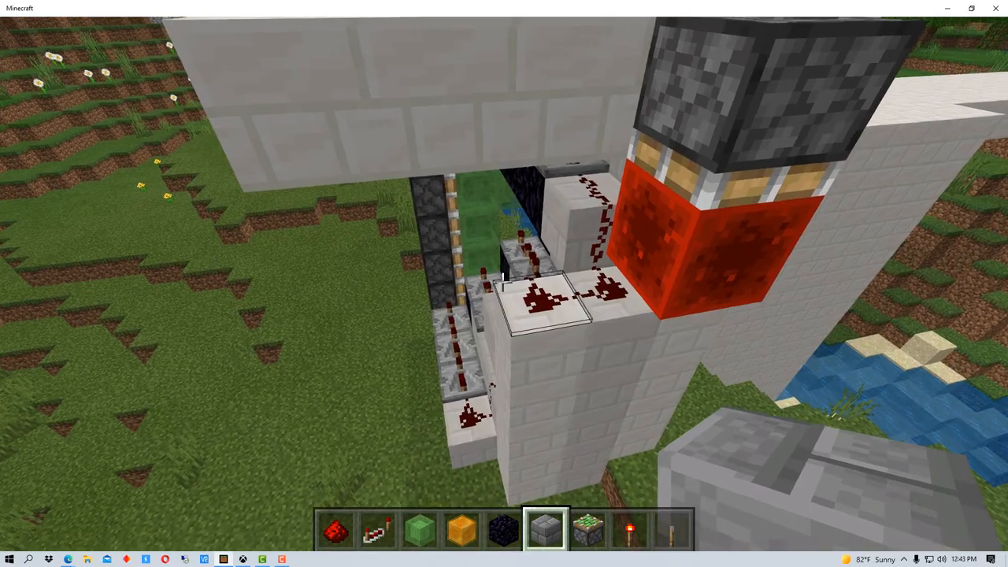
mouse_move(504, 283)
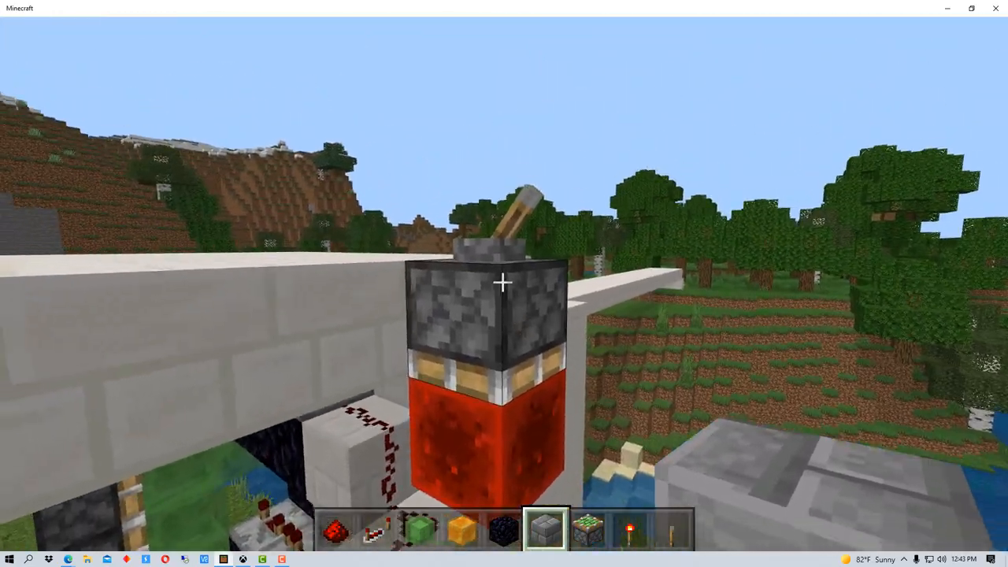
mouse_move(504, 284)
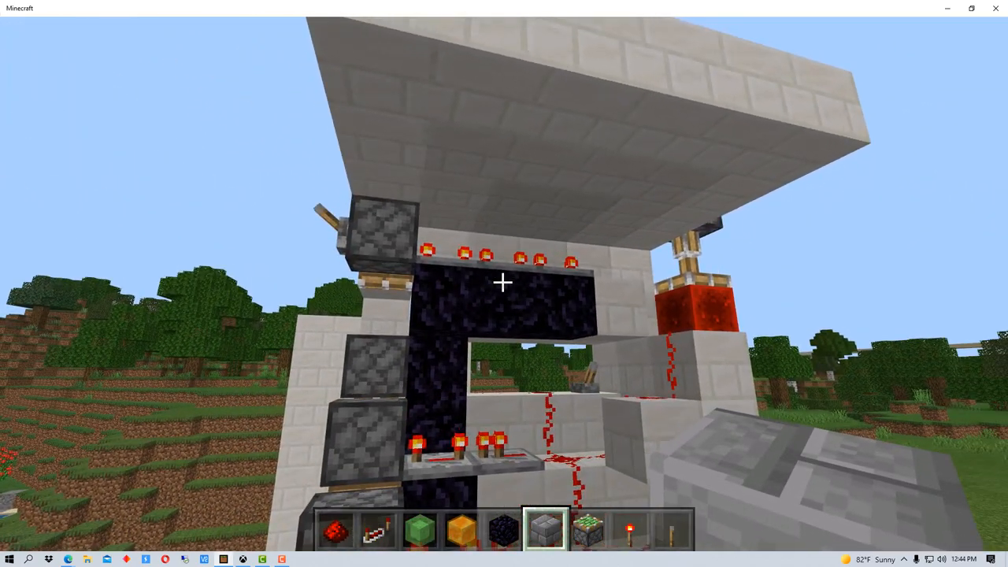
mouse_move(504, 283)
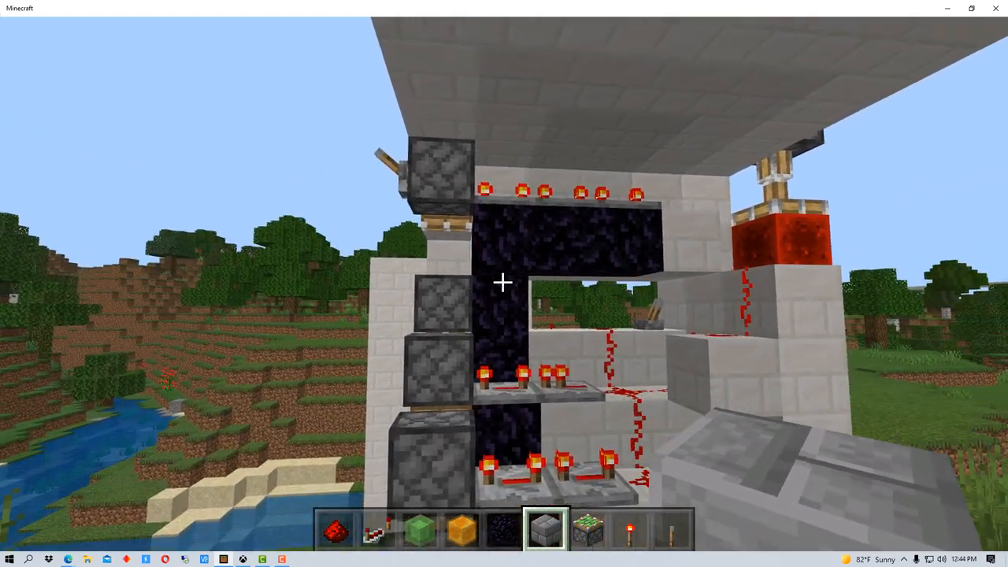
mouse_move(504, 284)
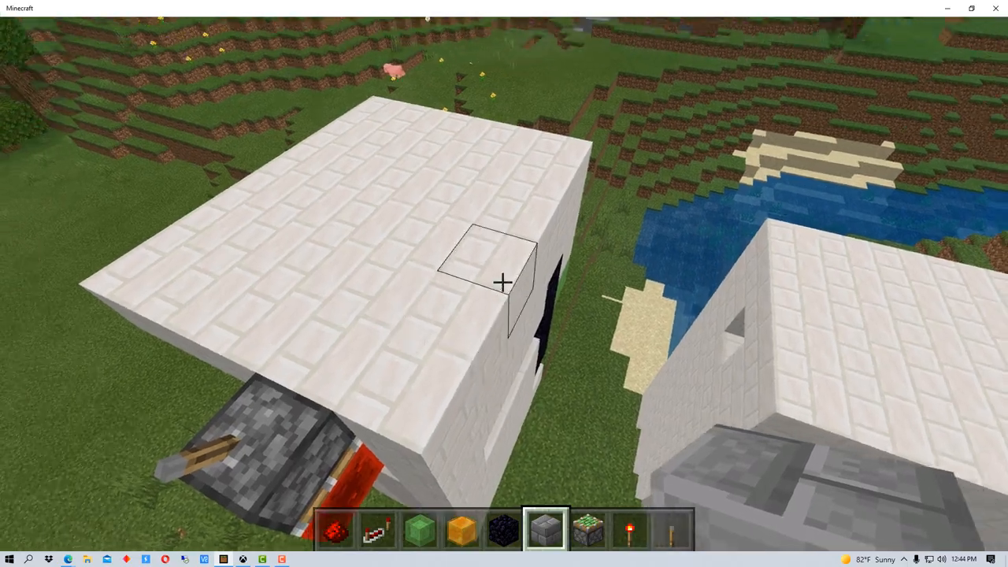
mouse_move(504, 283)
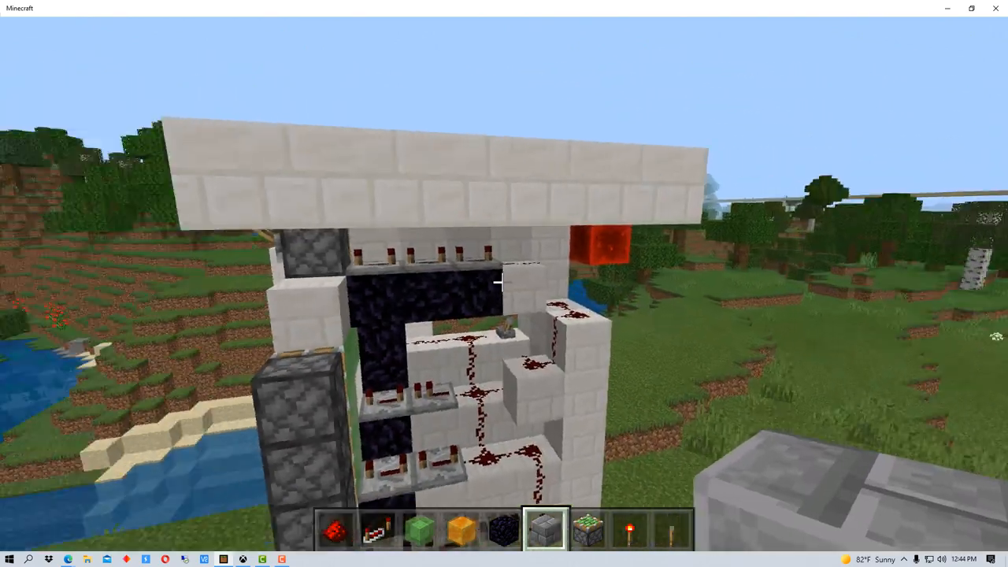
mouse_move(504, 284)
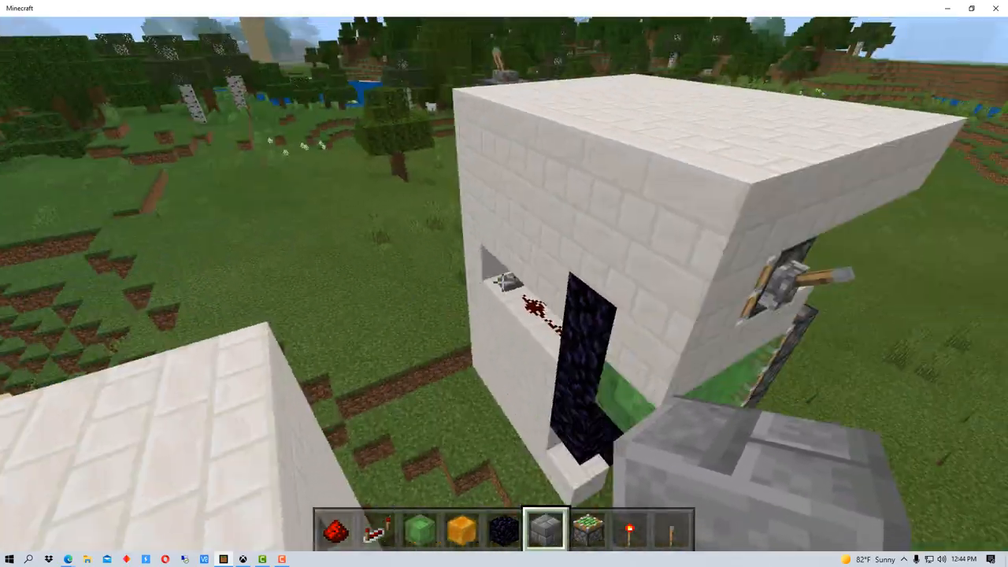
mouse_move(504, 284)
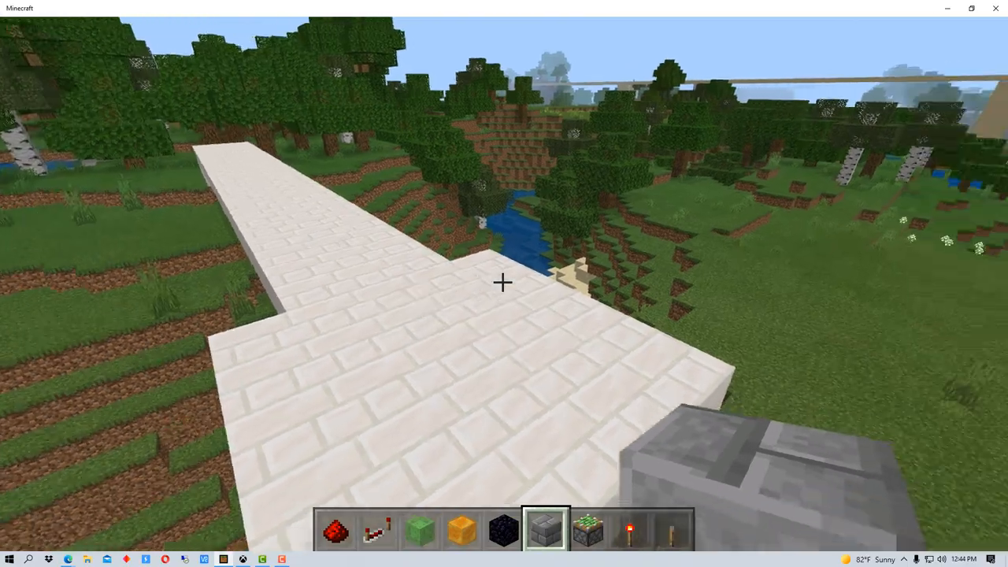
mouse_move(504, 283)
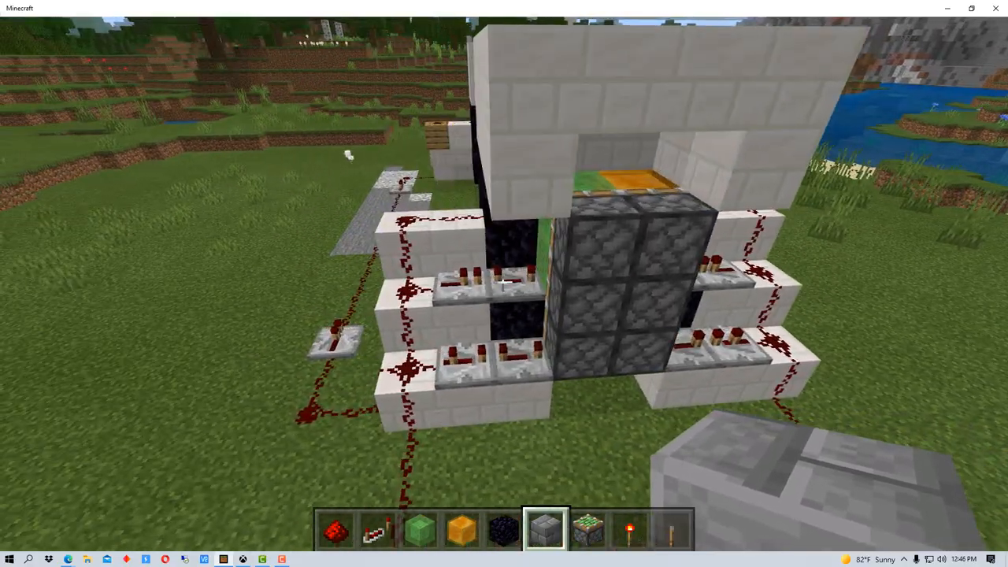
mouse_move(504, 283)
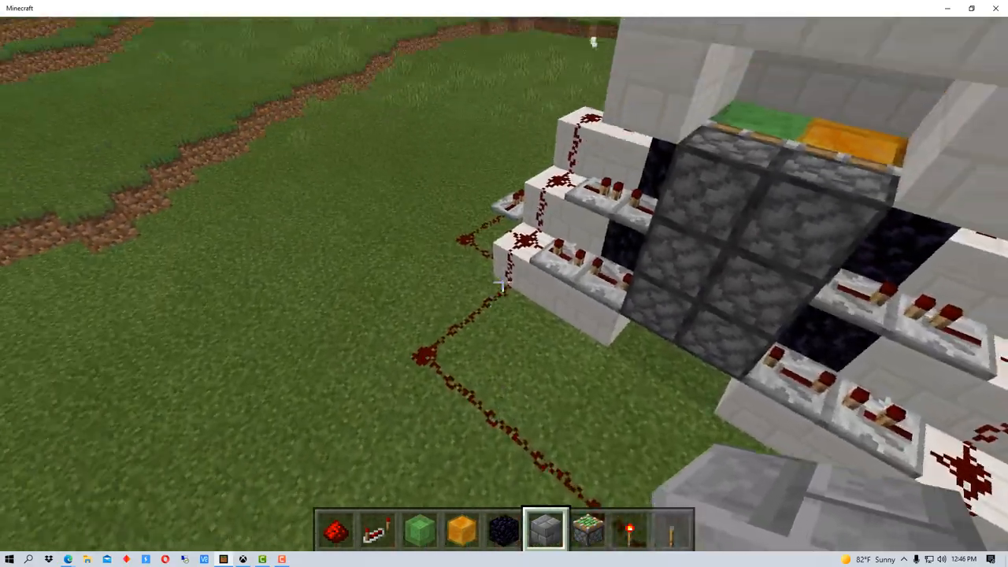
mouse_move(504, 283)
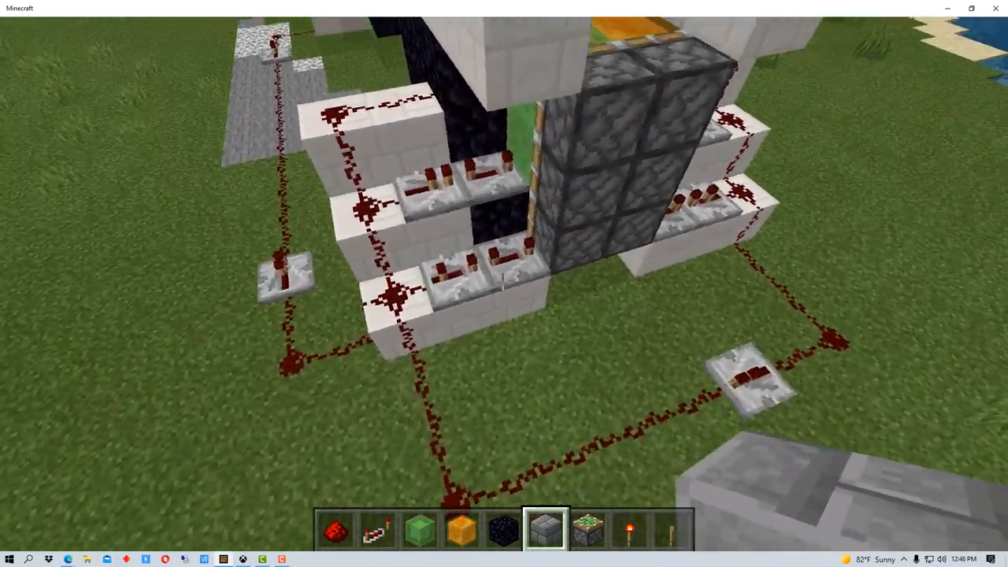
mouse_move(504, 283)
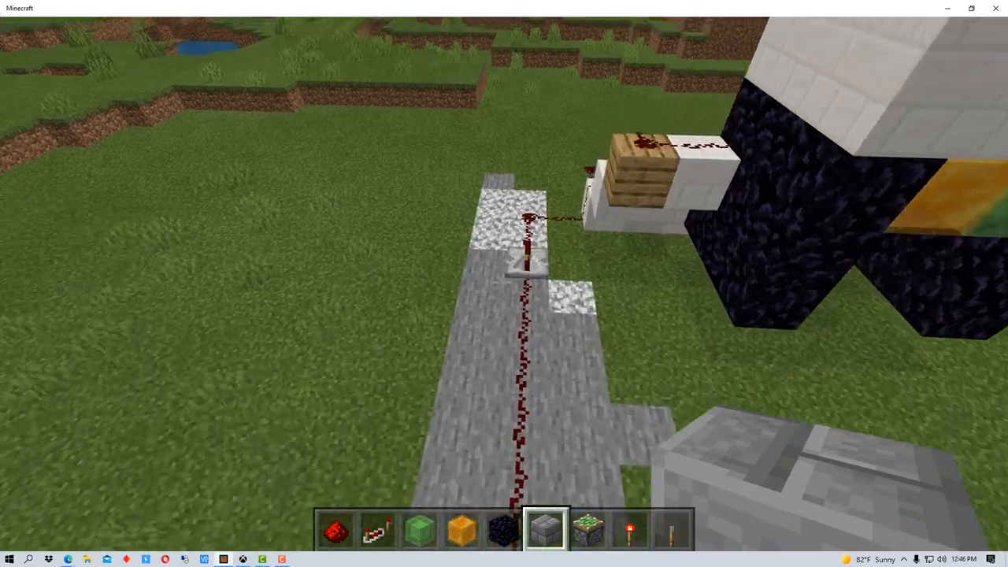
mouse_move(504, 284)
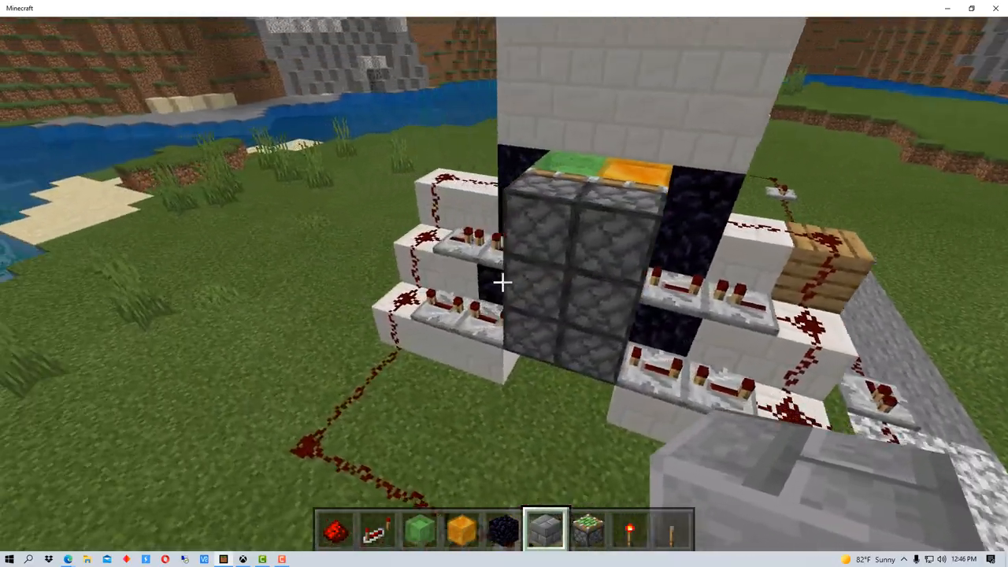
mouse_move(504, 284)
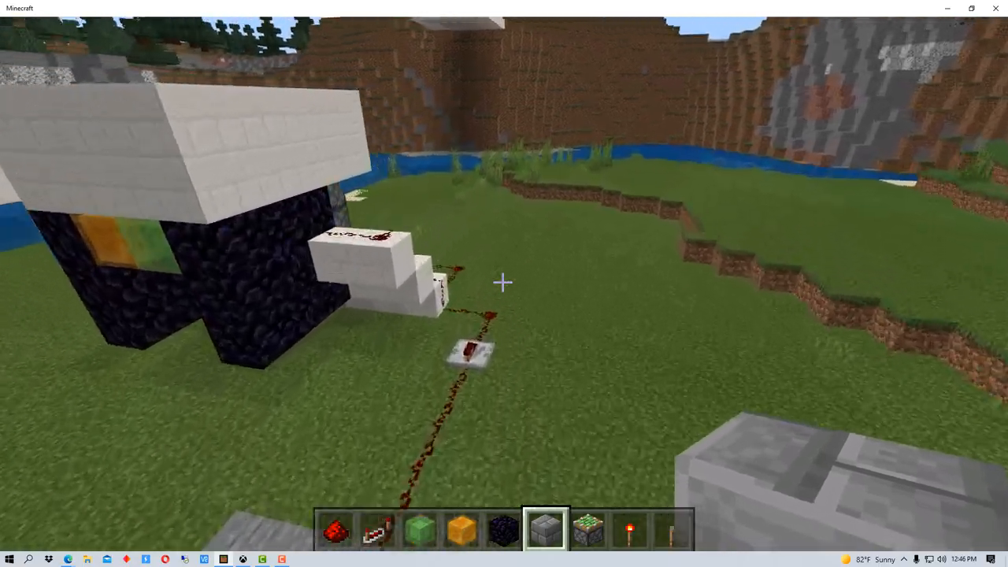
mouse_move(504, 284)
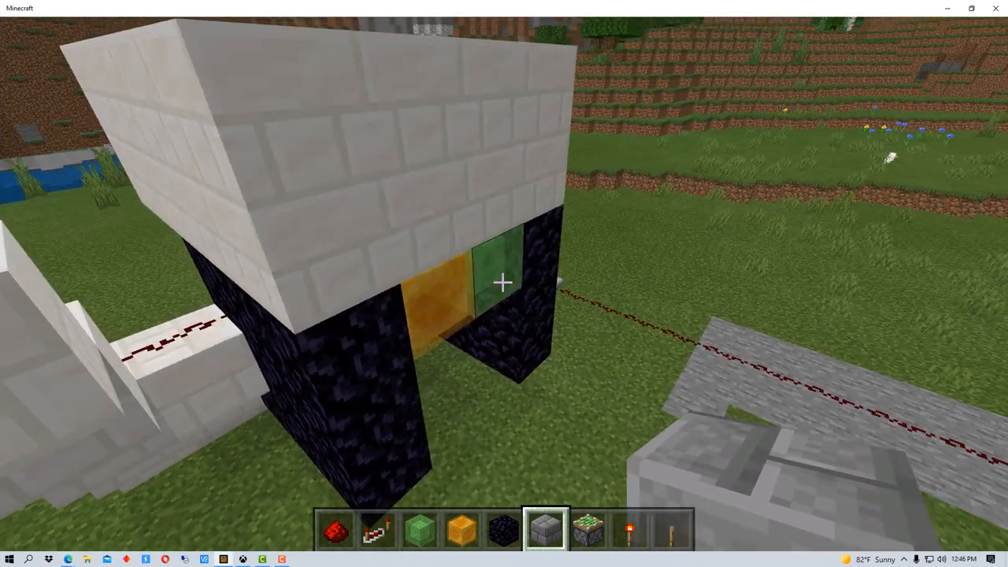
mouse_move(503, 283)
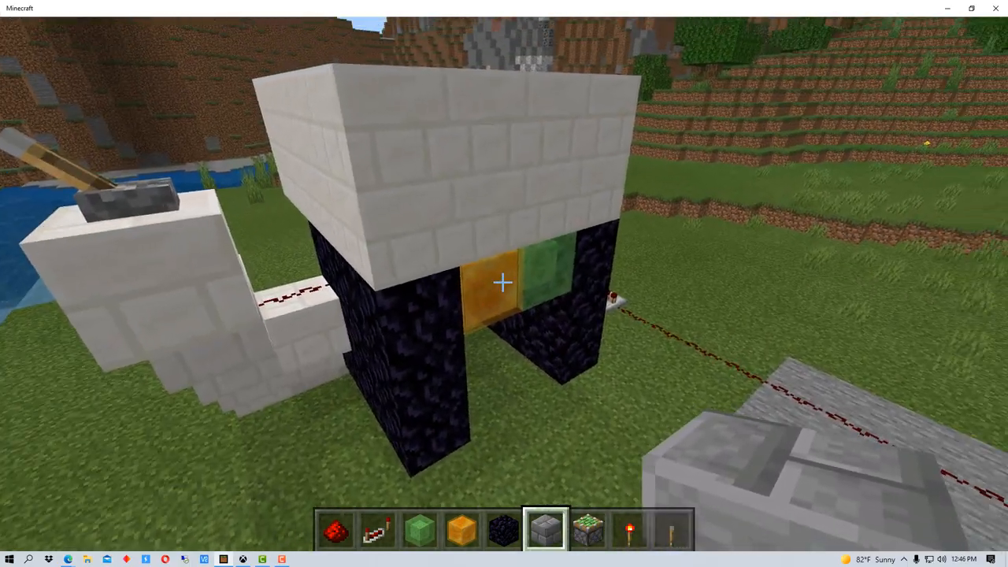
mouse_move(504, 284)
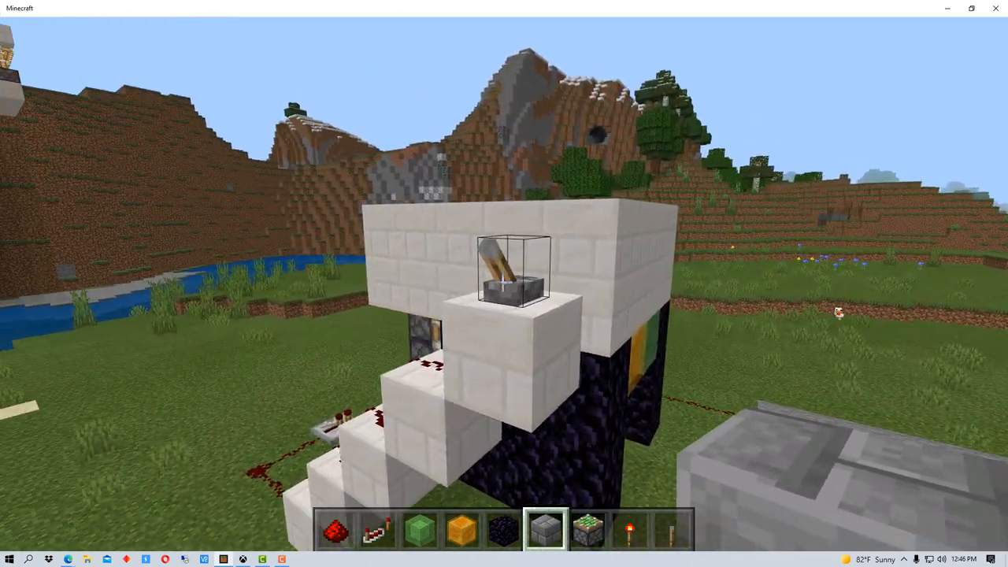
mouse_move(504, 283)
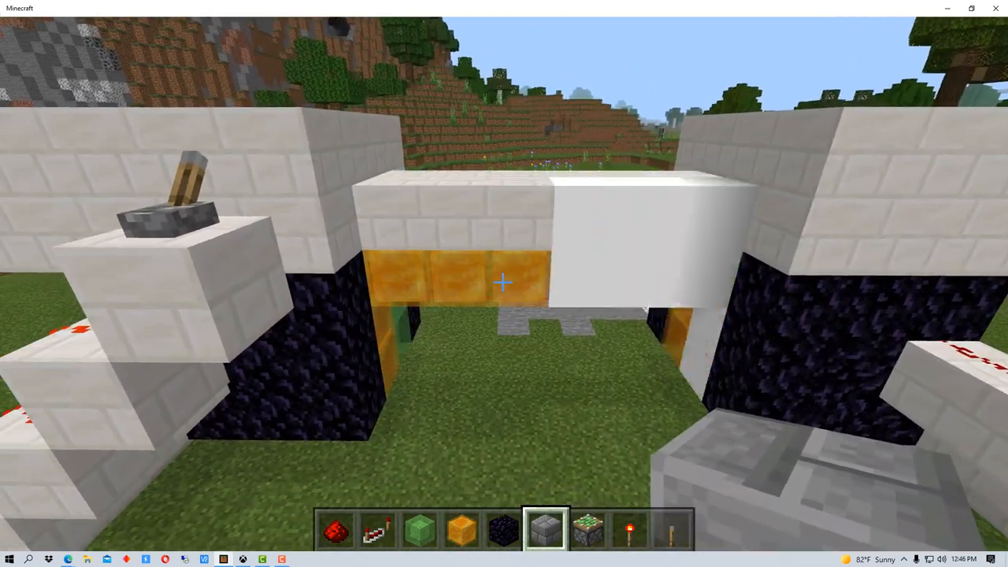